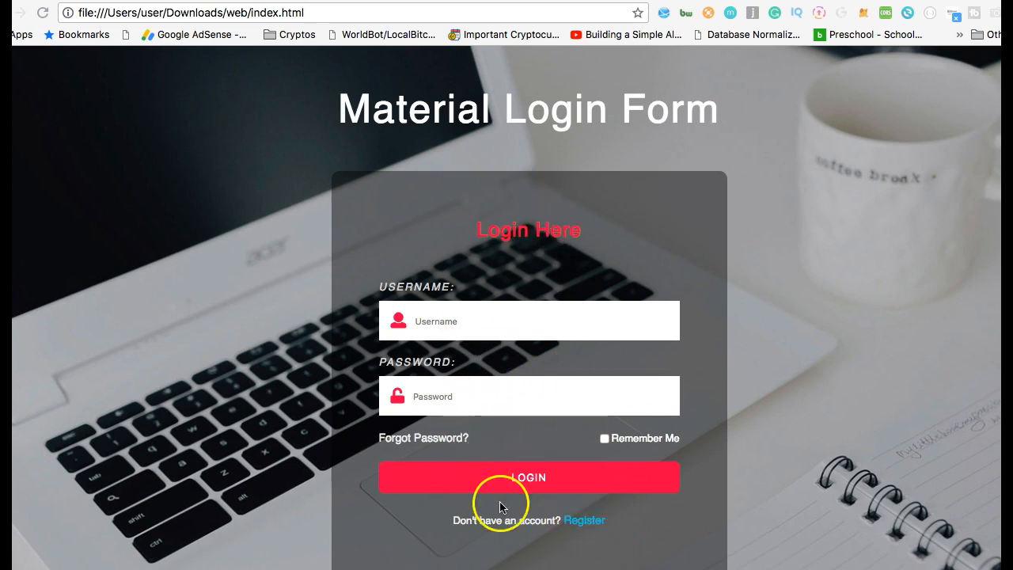
mouse_move(590, 467)
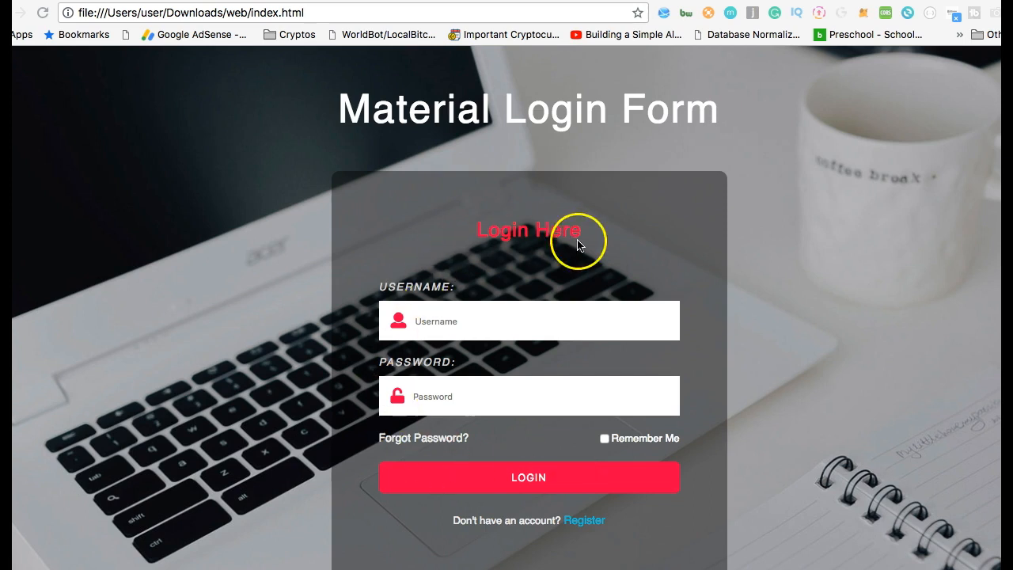
mouse_move(609, 513)
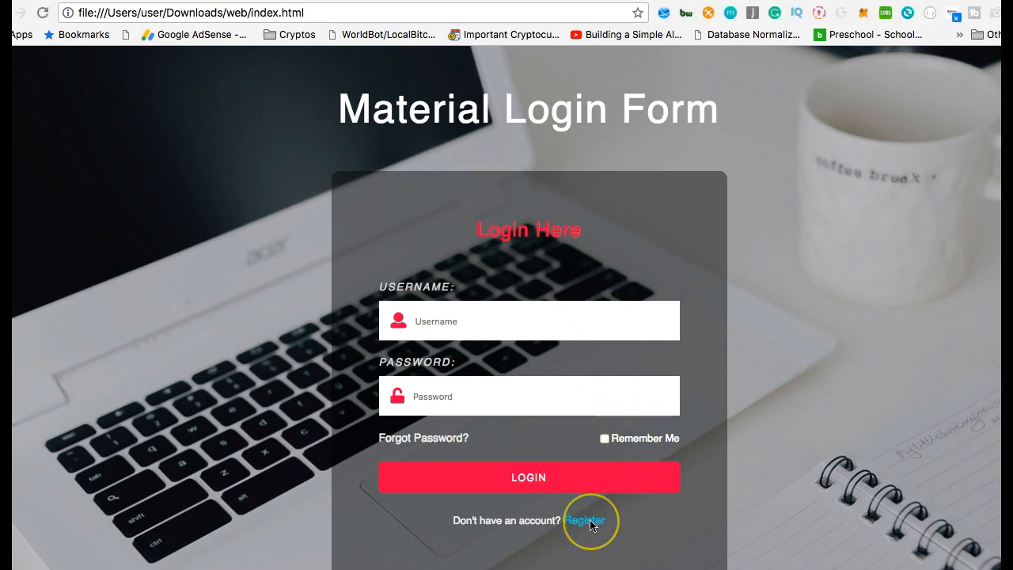
Step: Bring up the template's web folder in Finder, listing css, images, webfonts and index.html
left_click(584, 520)
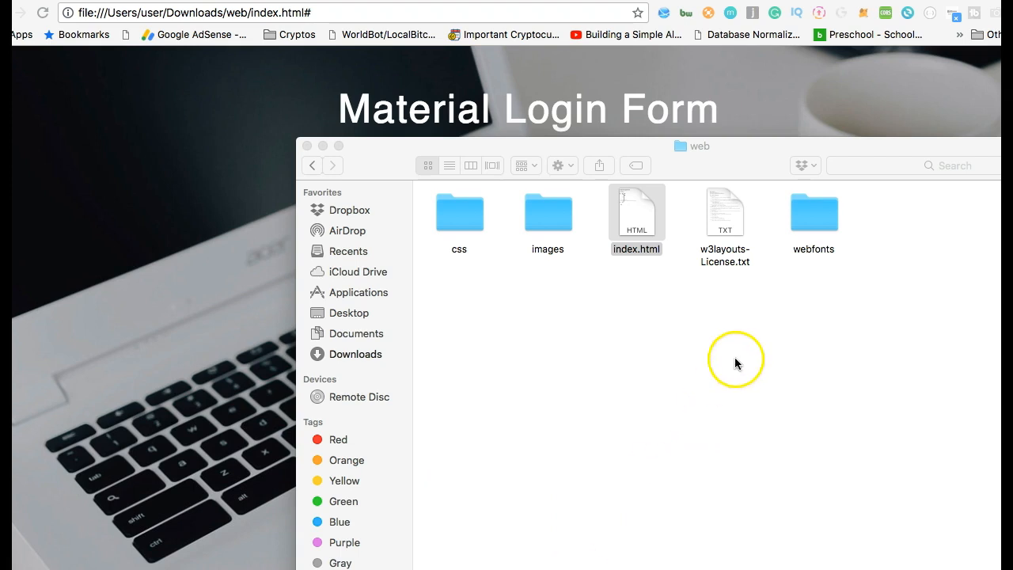
mouse_move(748, 538)
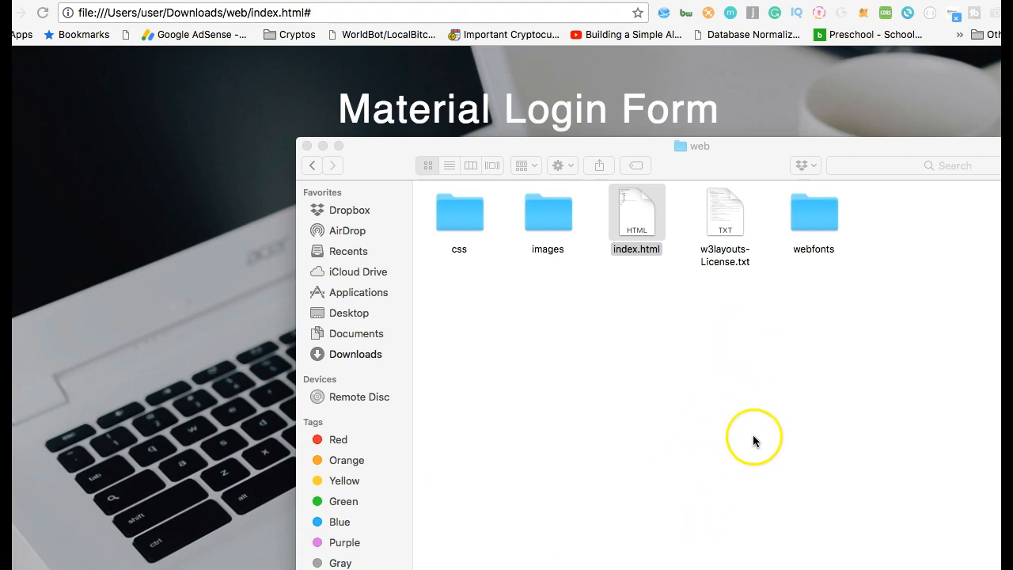
mouse_move(782, 463)
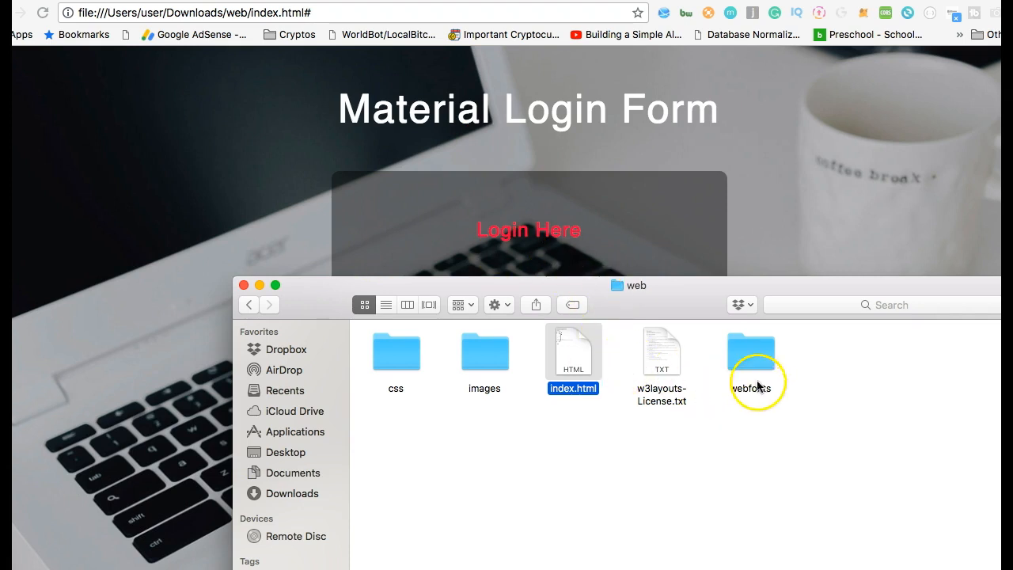
Step: Peek into webfonts, go back, and open the images folder holding cover4.jpg
double_click(750, 352)
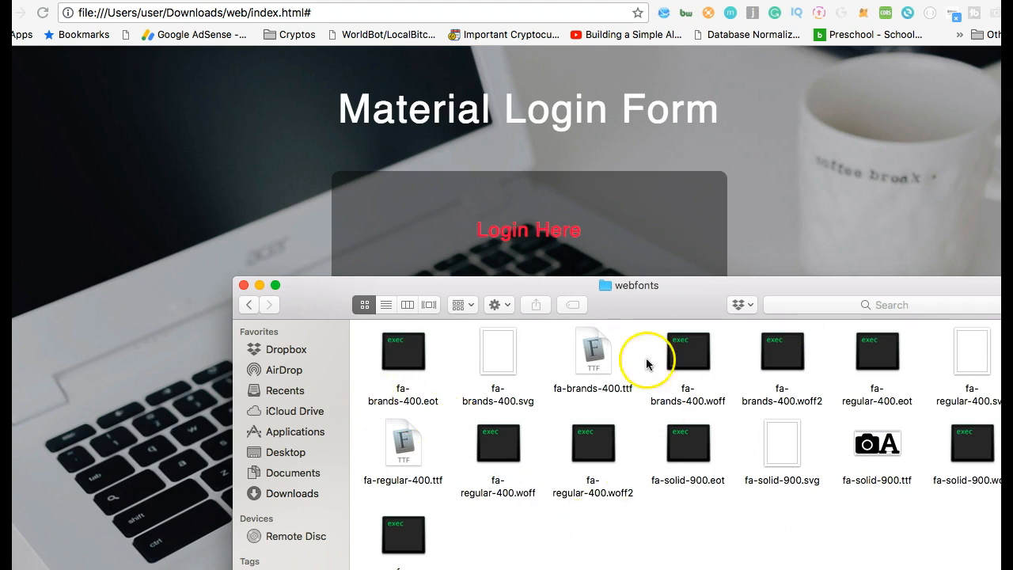
left_click(248, 303)
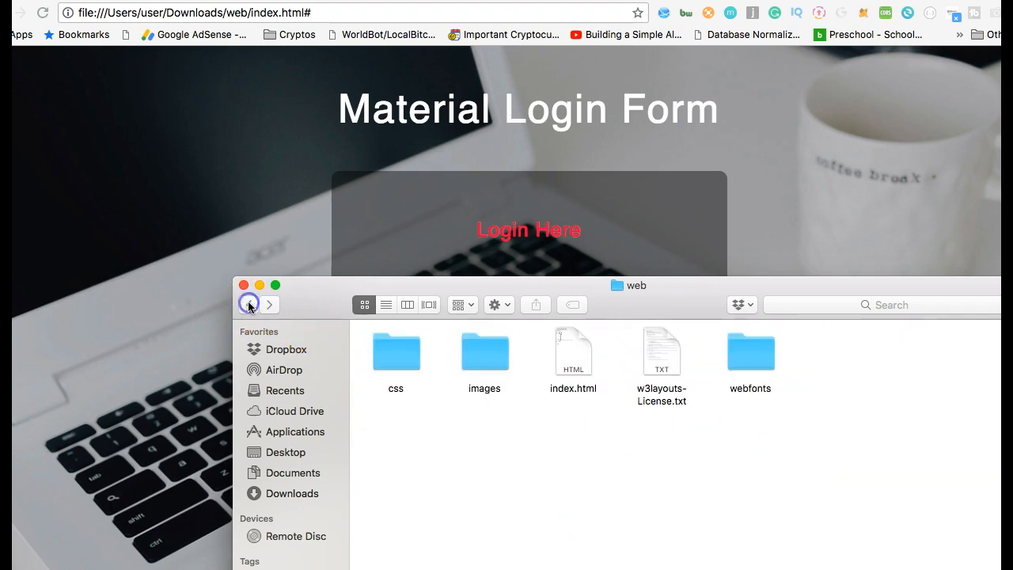
double_click(483, 352)
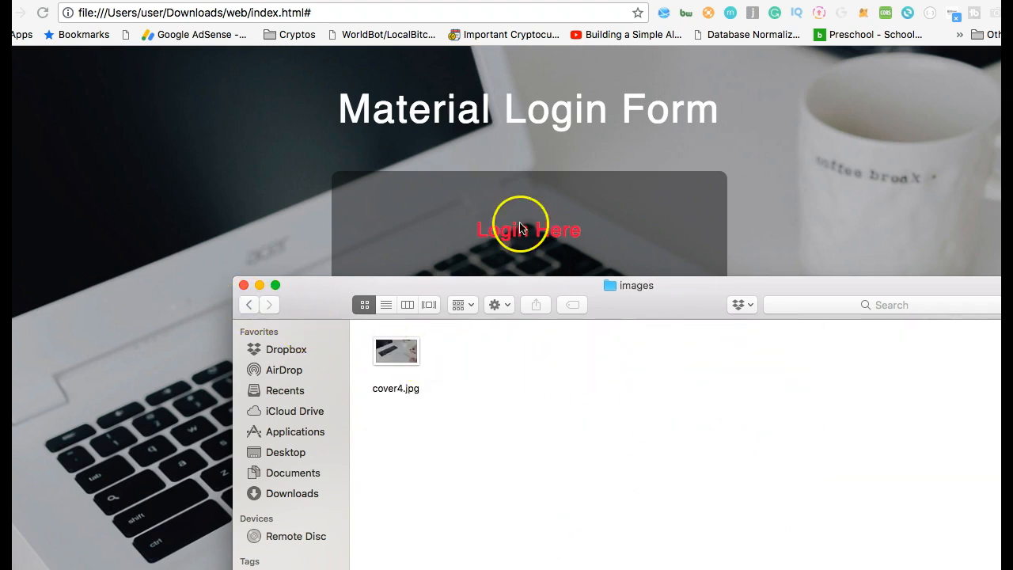
left_click(396, 350)
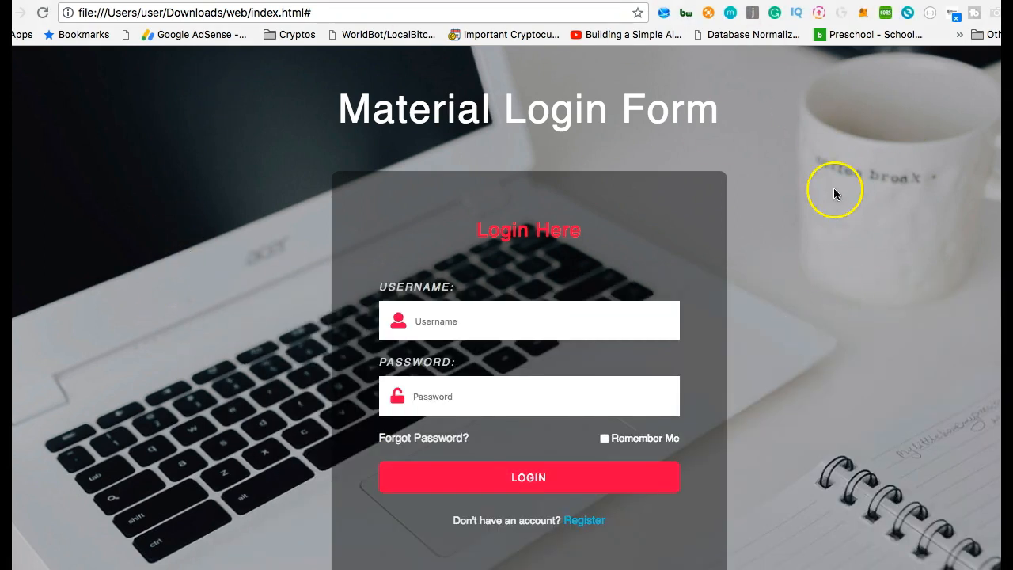
mouse_move(261, 387)
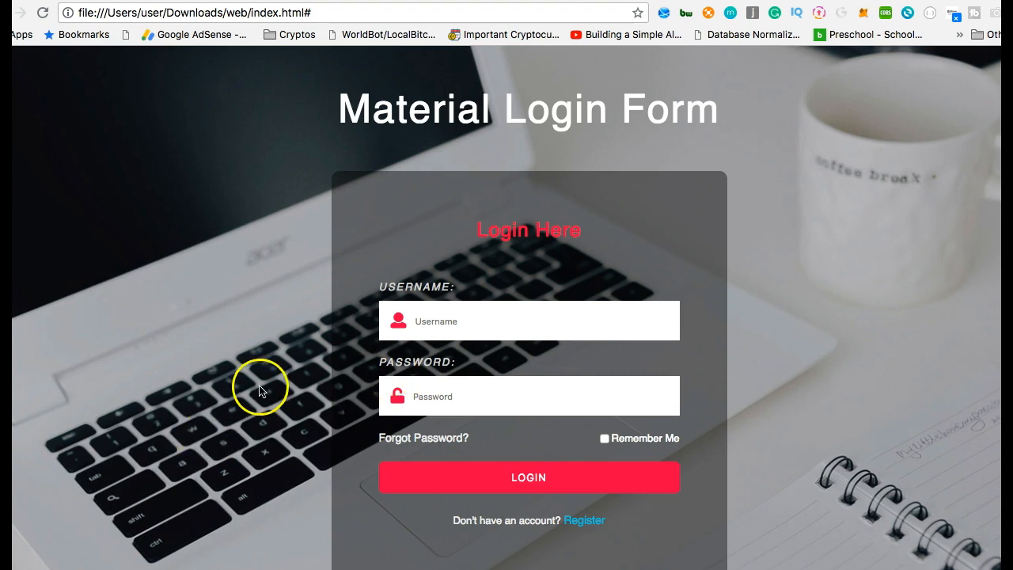
mouse_move(880, 234)
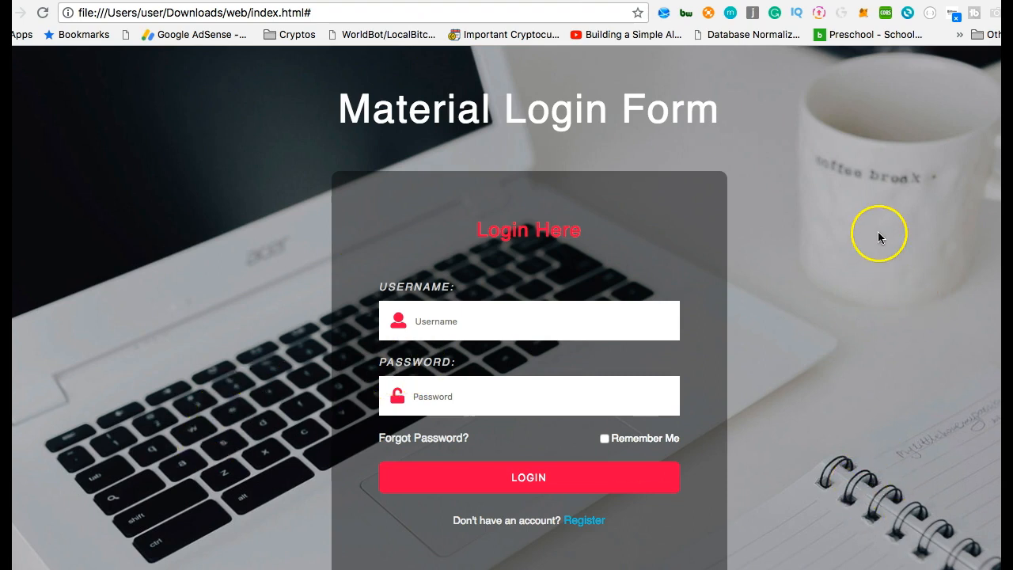
mouse_move(884, 233)
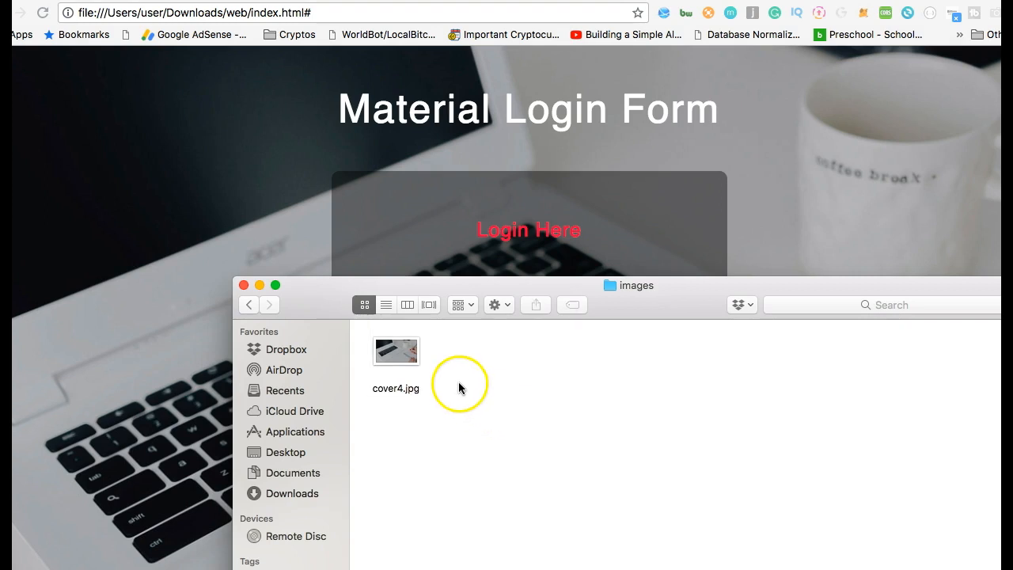
Step: Open cover4.jpg in Preview and cancel the Convert to PNG prompt
left_click(396, 352)
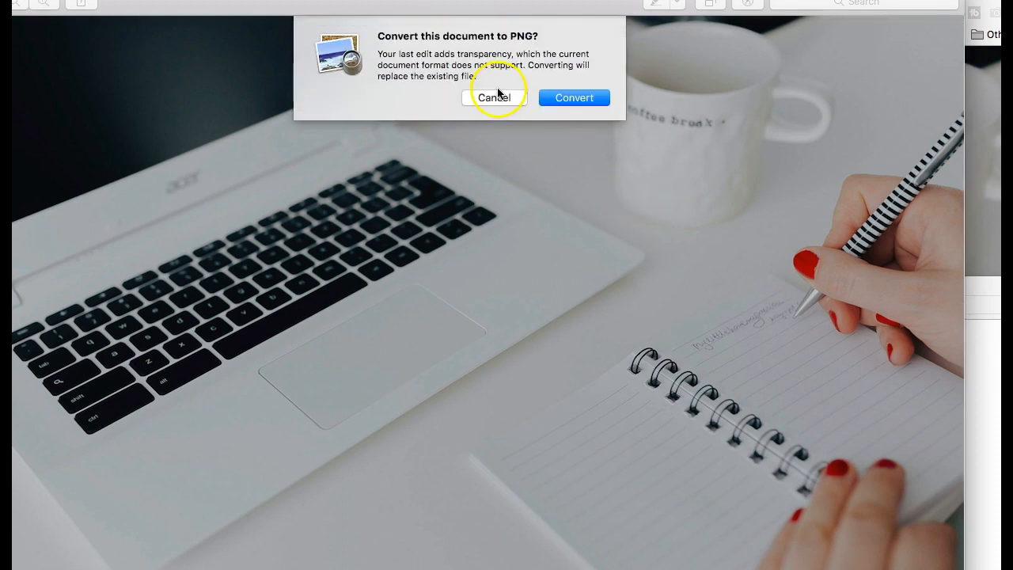
left_click(494, 97)
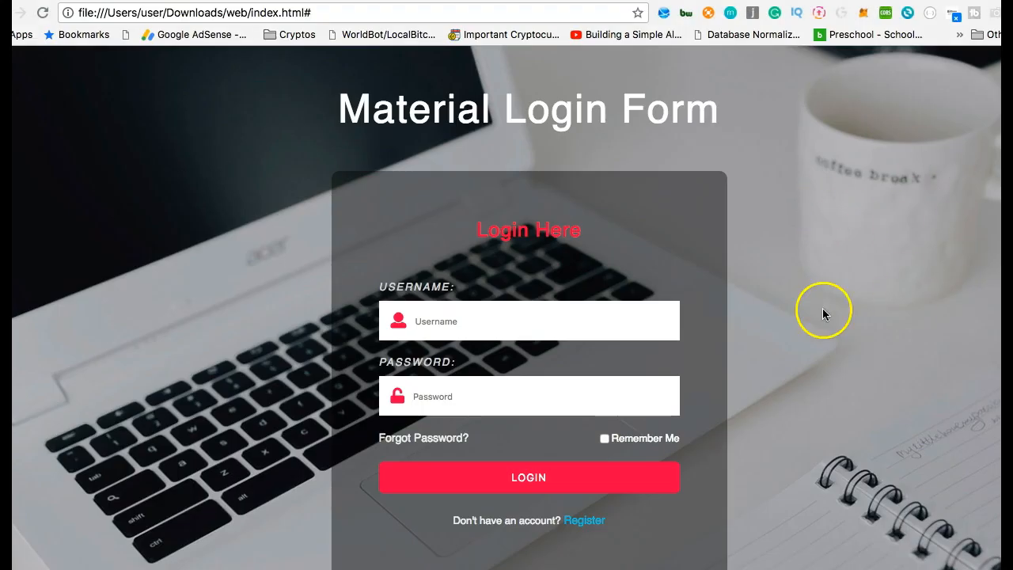
scroll("down", 3)
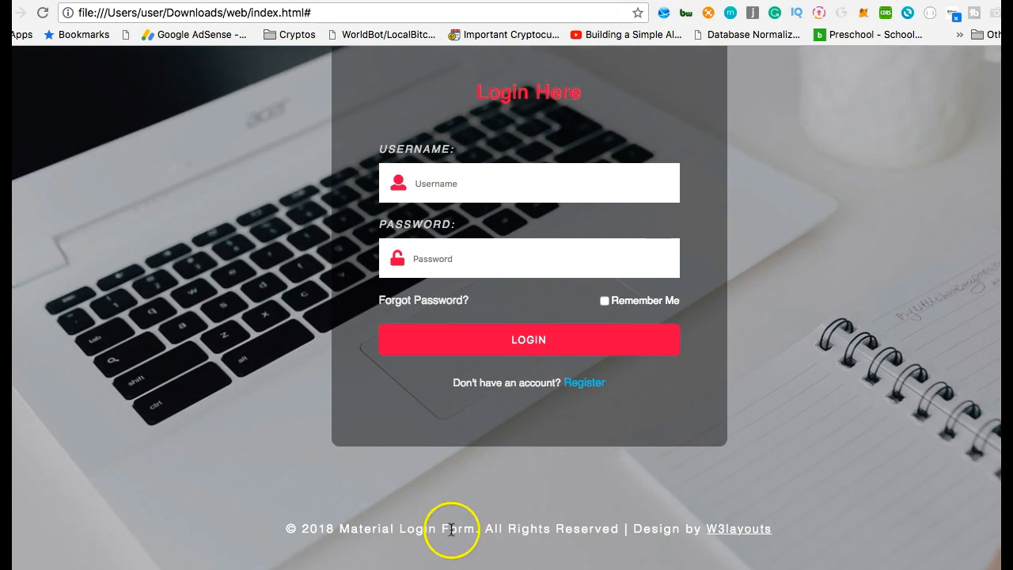
scroll("up", 3)
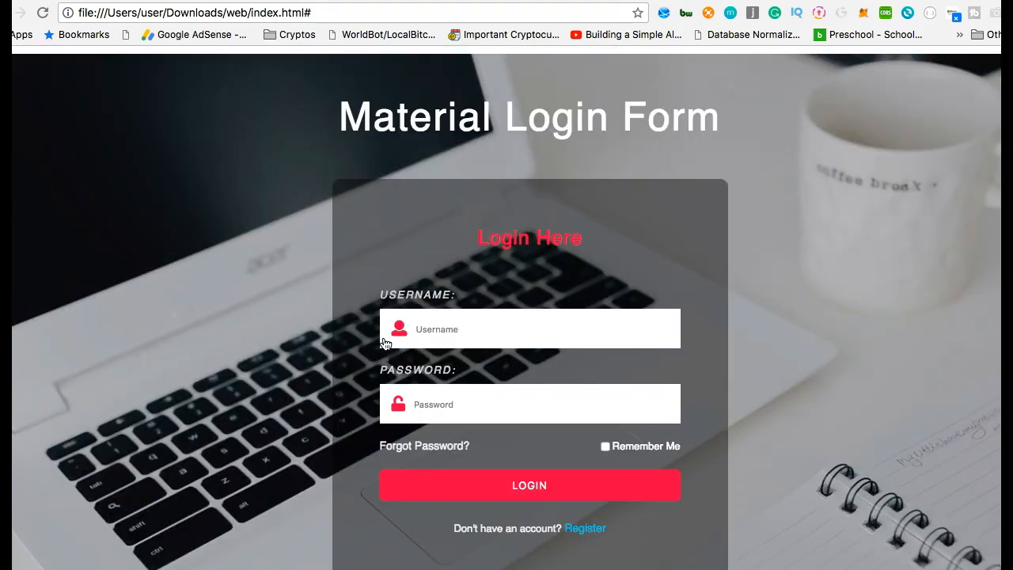
scroll("down", 3)
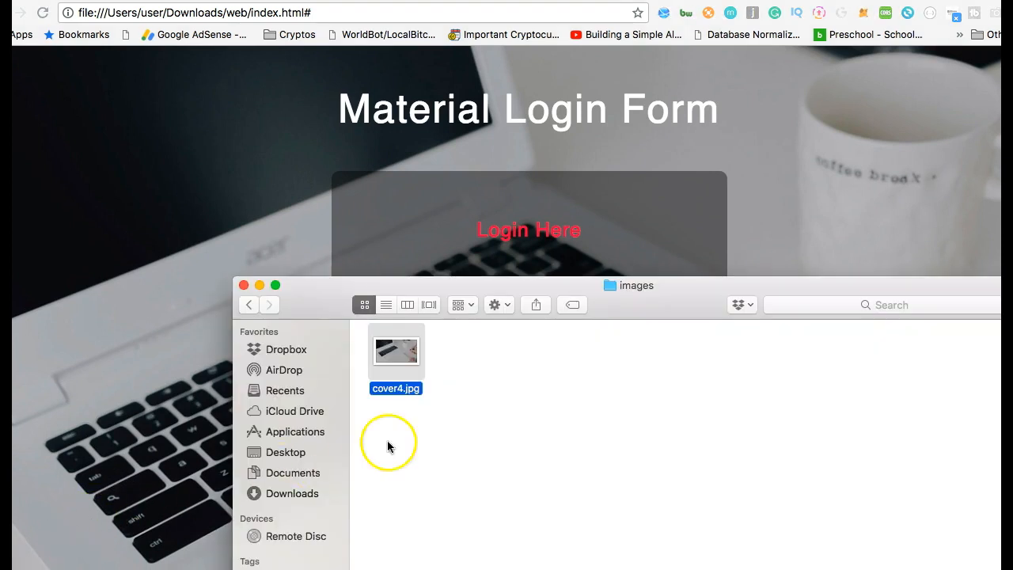
Step: Open the css folder showing fontawesome-all.css and style.css, and reposition the Finder window
left_click(248, 304)
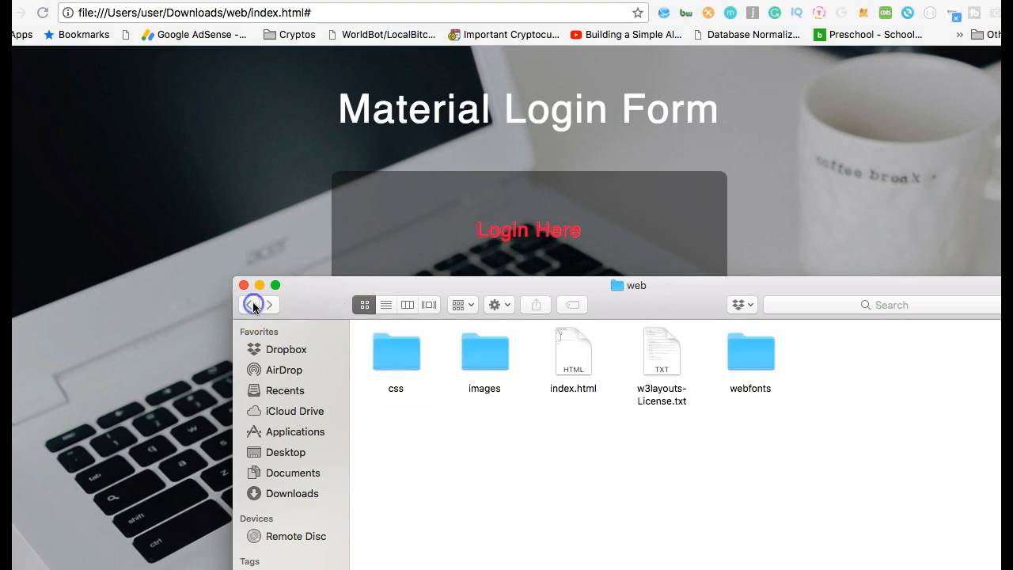
double_click(395, 351)
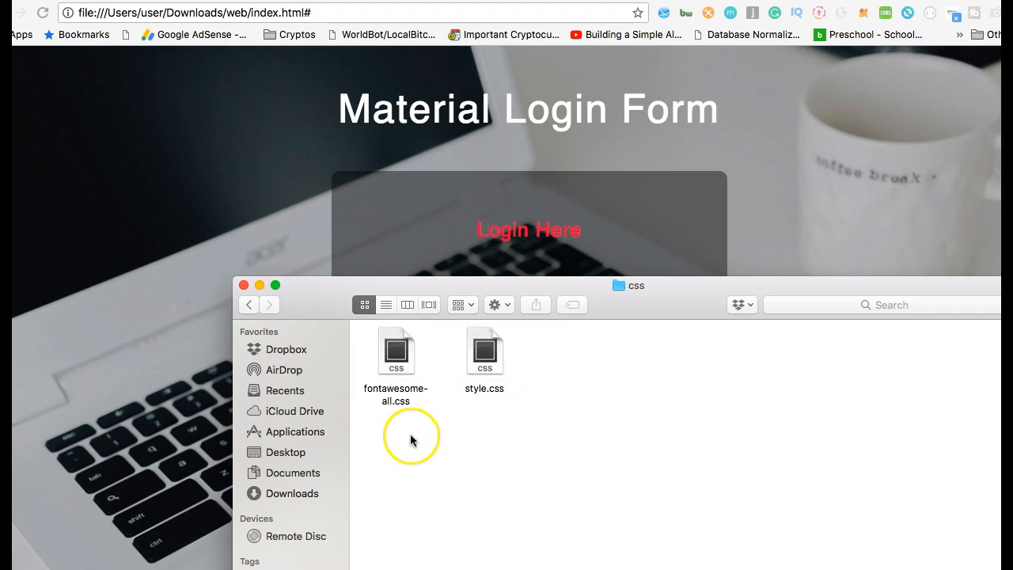
left_click(396, 353)
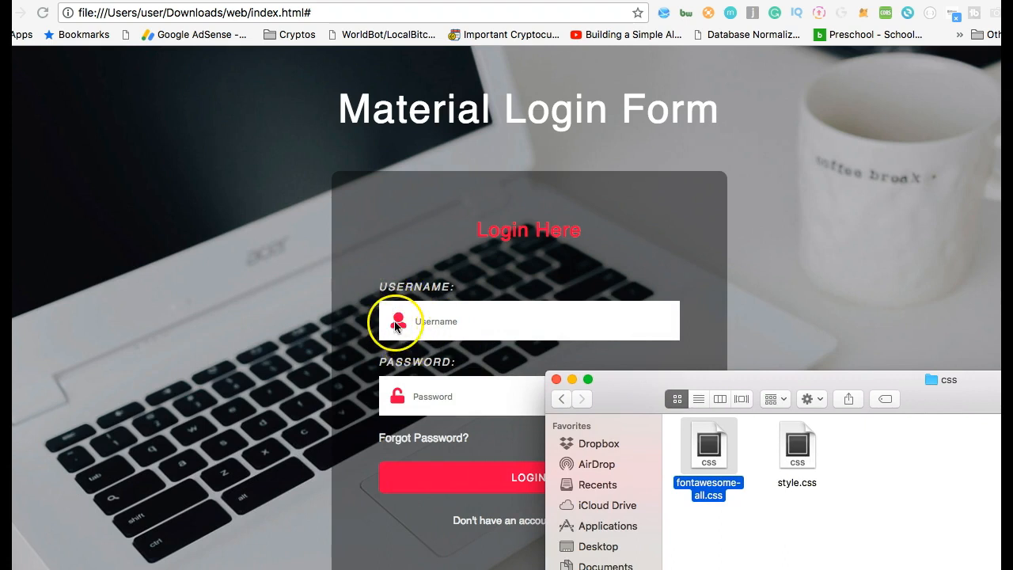
mouse_move(396, 394)
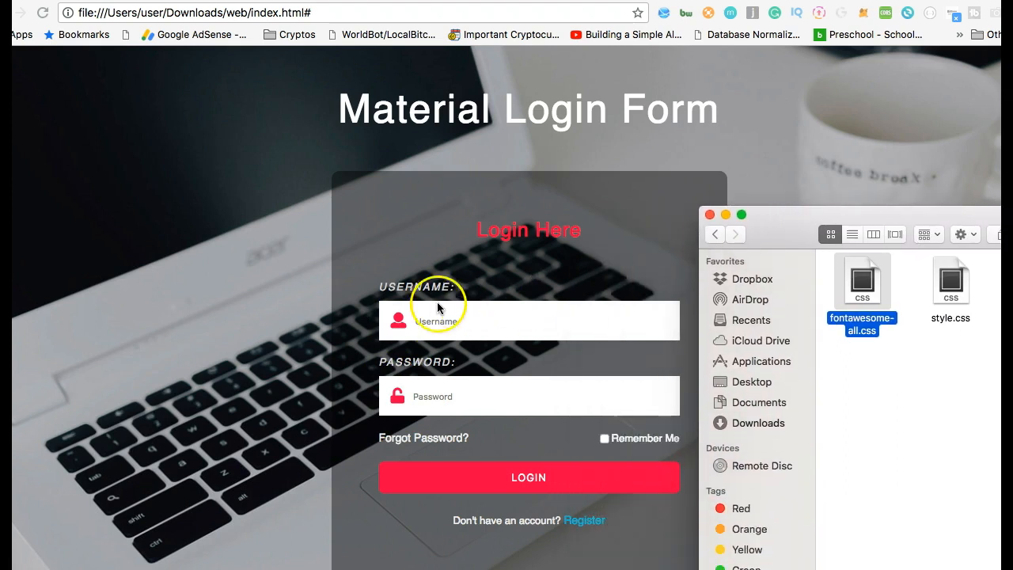
mouse_move(789, 220)
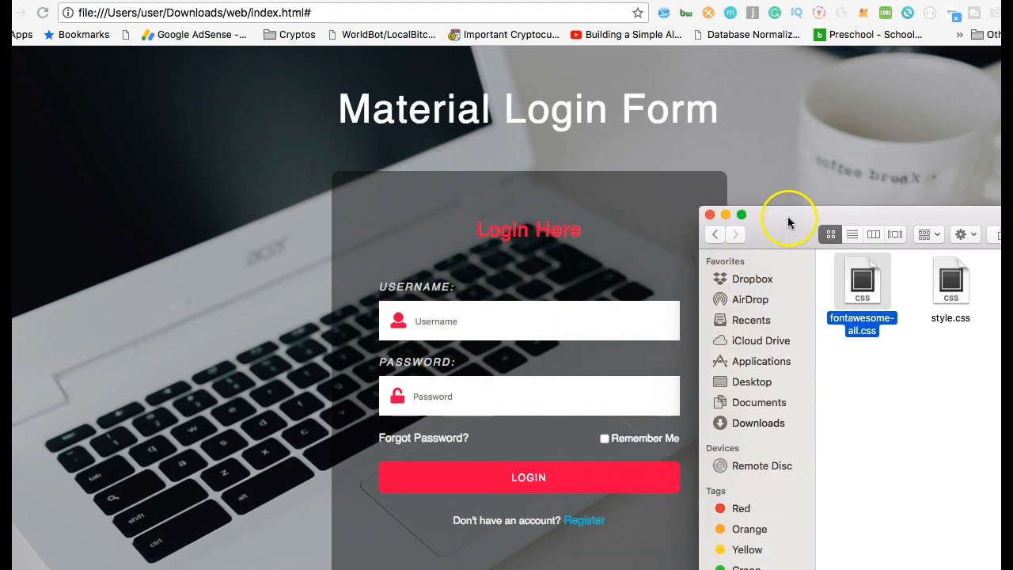
left_click_drag(787, 214, 378, 379)
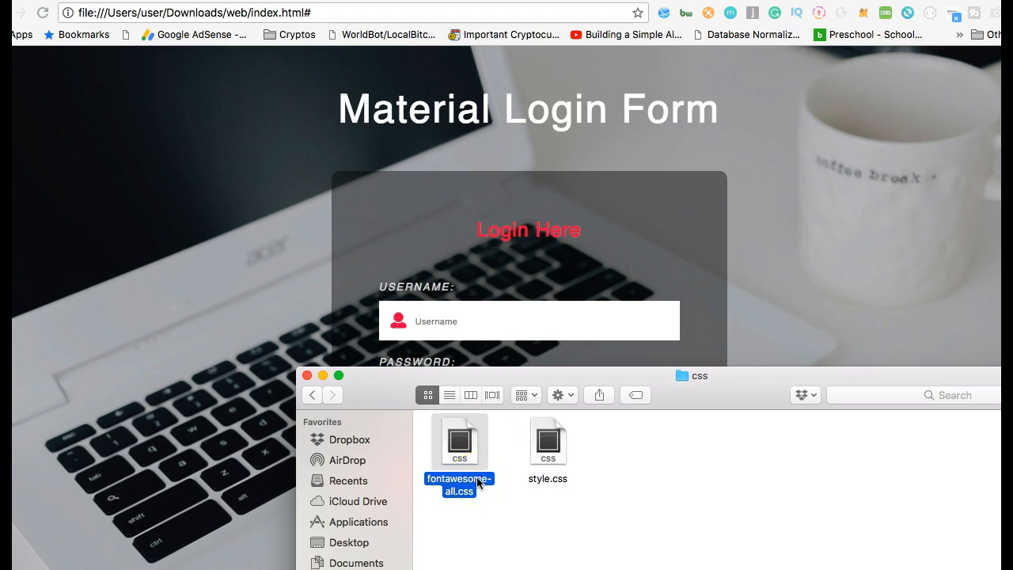
mouse_move(569, 455)
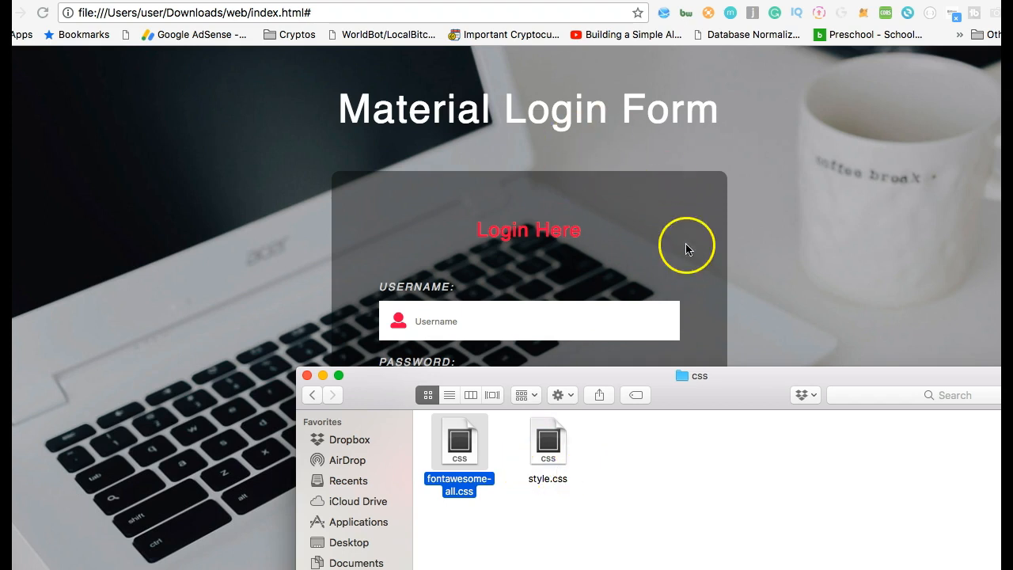
mouse_move(528, 349)
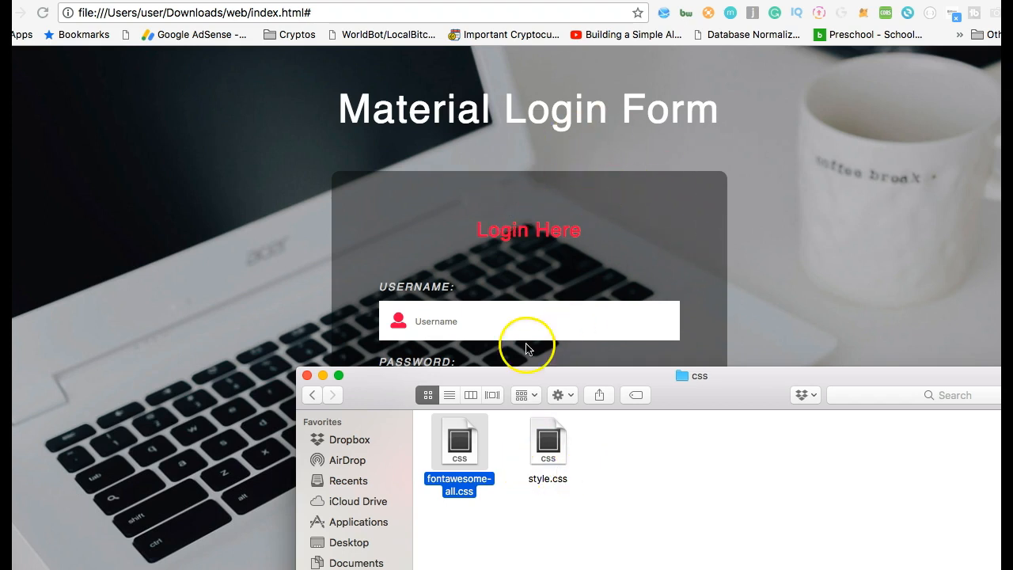
mouse_move(439, 321)
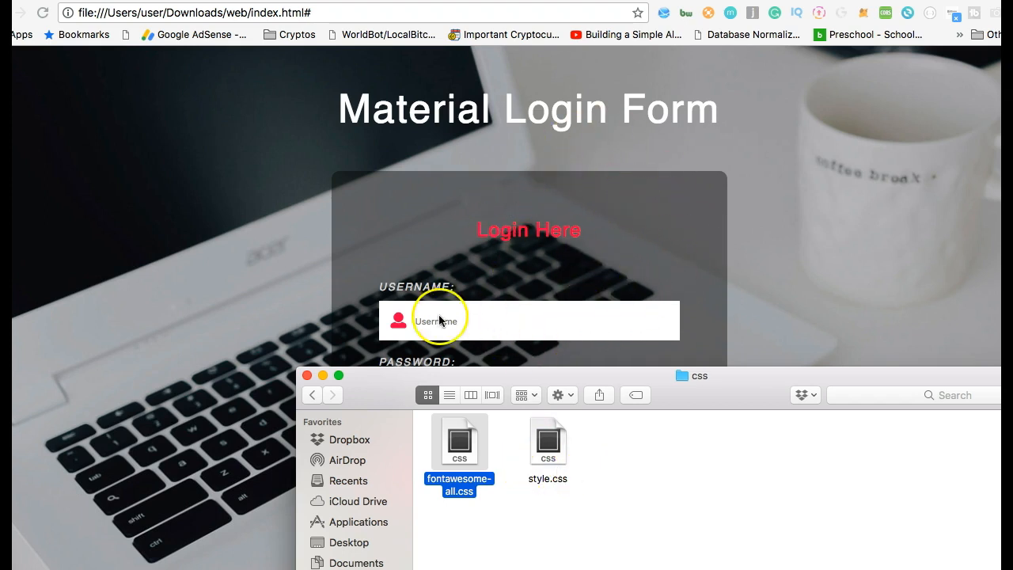
left_click_drag(690, 375, 791, 143)
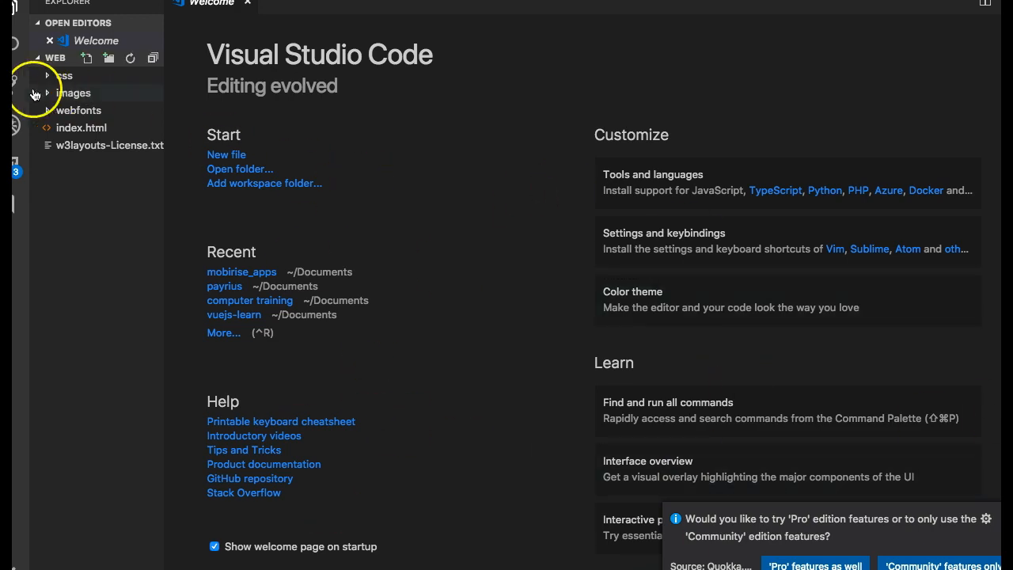
Step: Open index.html, then open css/style.css and scroll through its rules
left_click(82, 127)
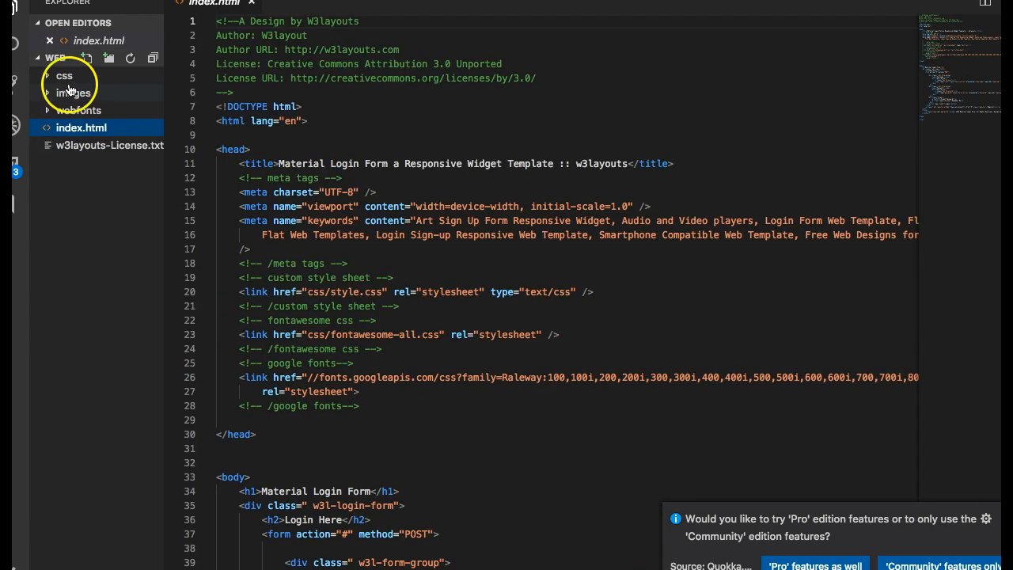
left_click(64, 76)
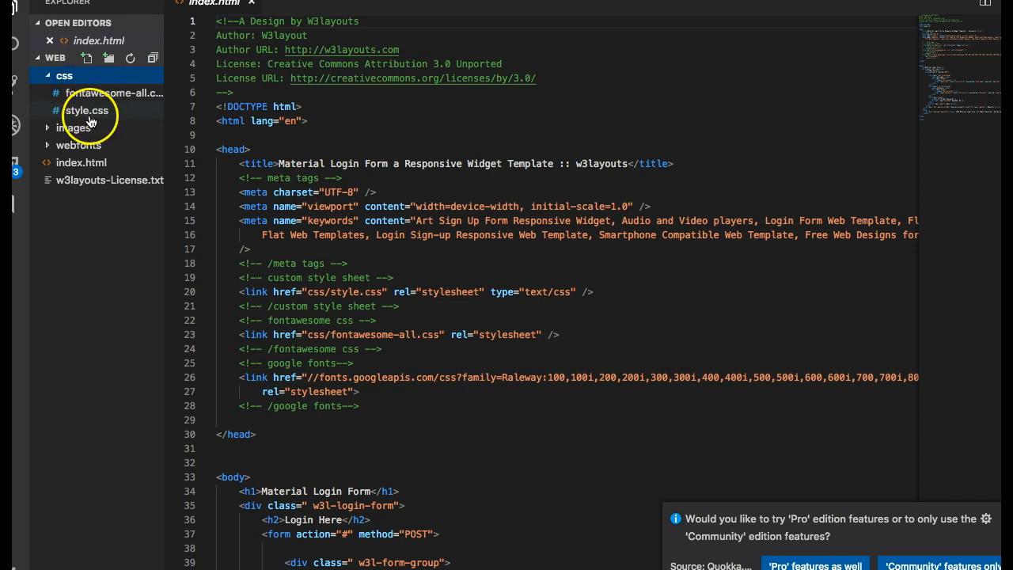
left_click(88, 110)
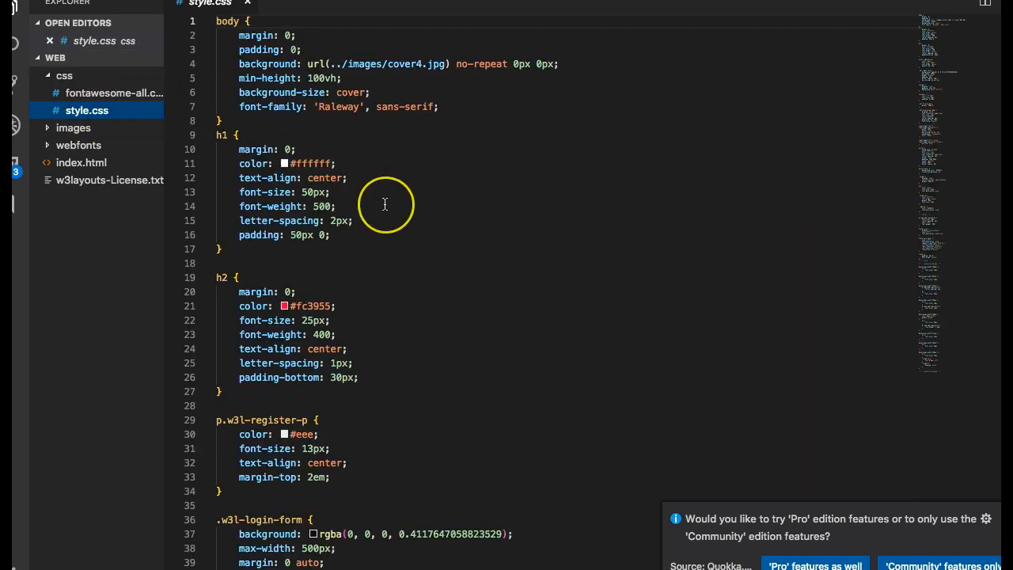
scroll("down", 3)
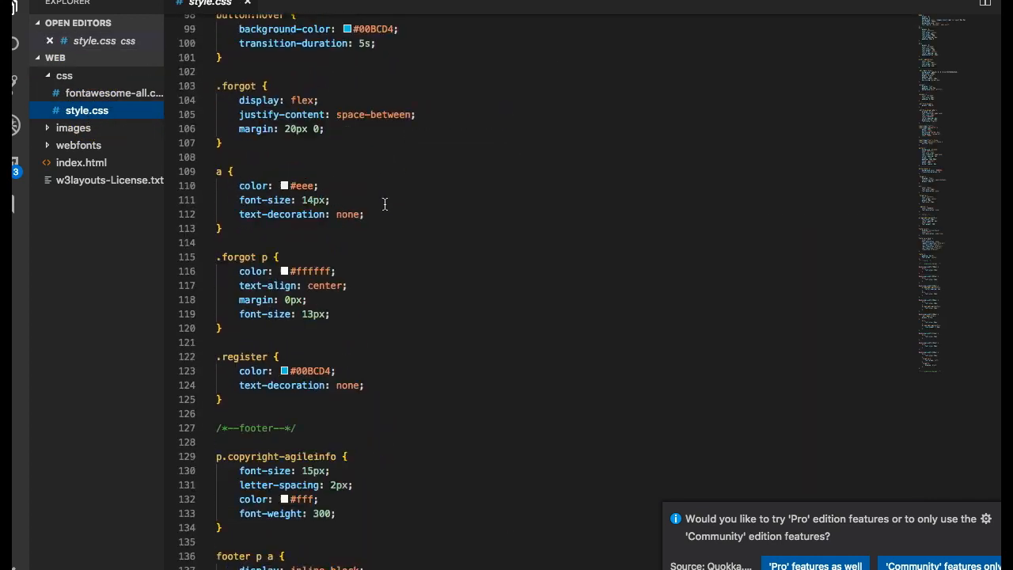
scroll("down", 3)
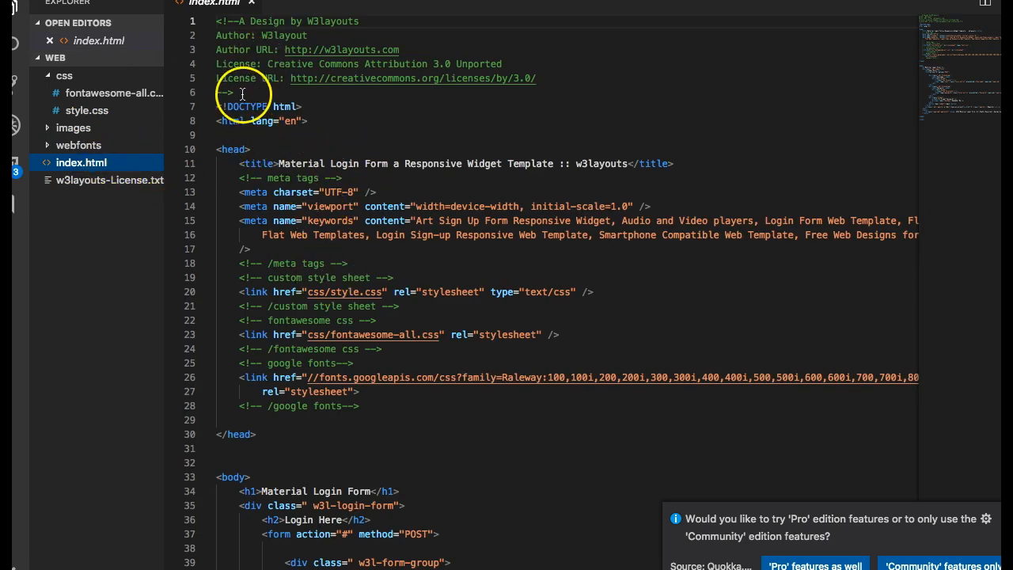
Step: Add a css/custom.css link line beneath the style.css link in index.html's head
left_click(207, 21)
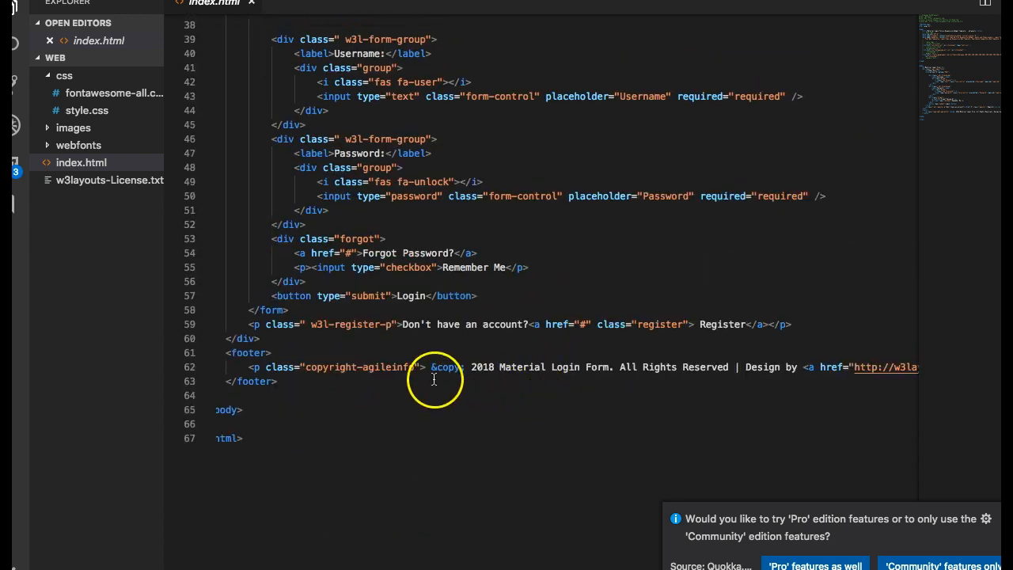
scroll("up", 3)
type("<link href=\"css/custom.css\" rel=\"stylesheet\" type=\"text/css\" />")
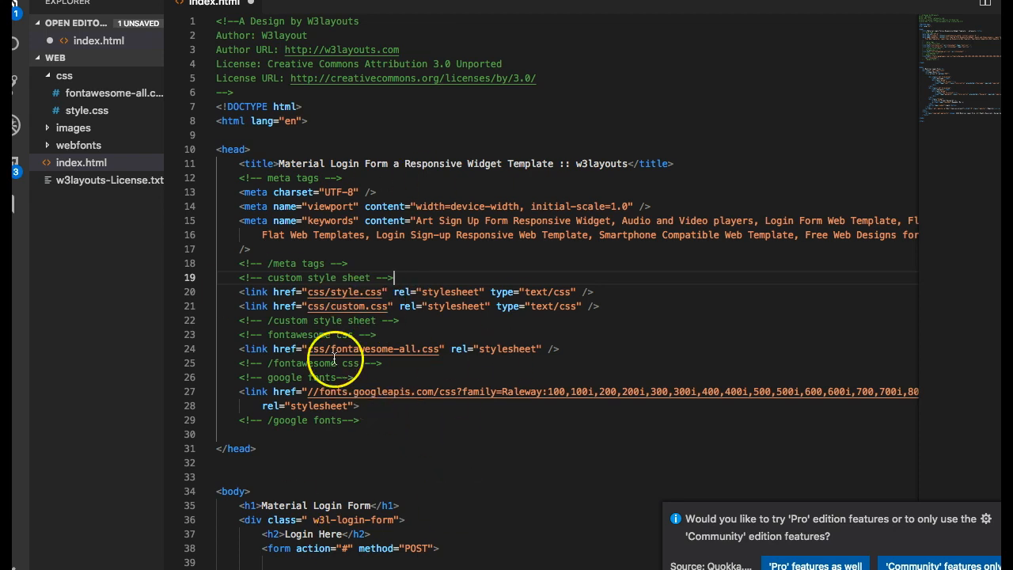
mouse_move(352, 291)
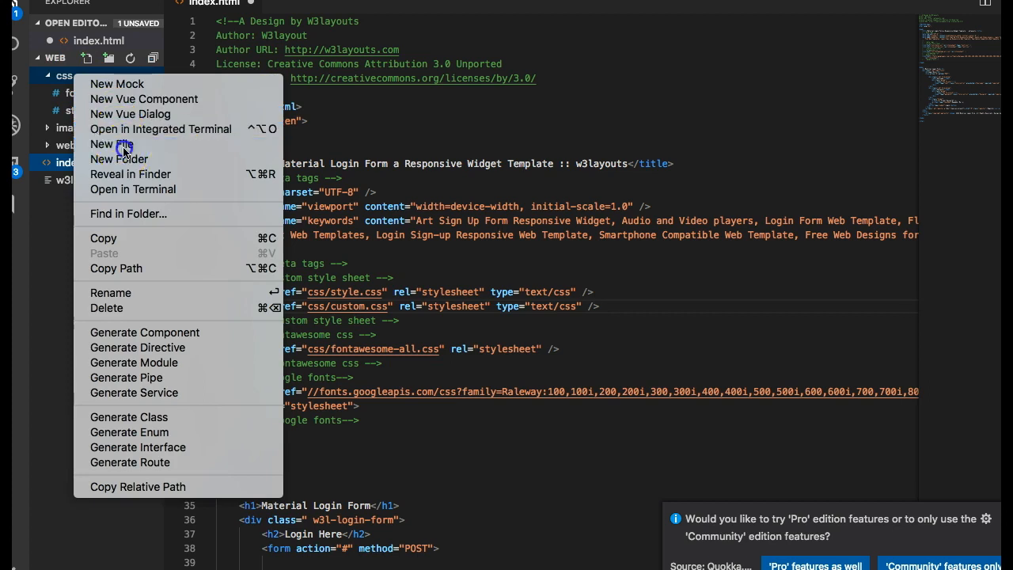
Step: Create css/custom.css containing h1 { font-size: 30px; } and save it
left_click(111, 144)
type("custom.css")
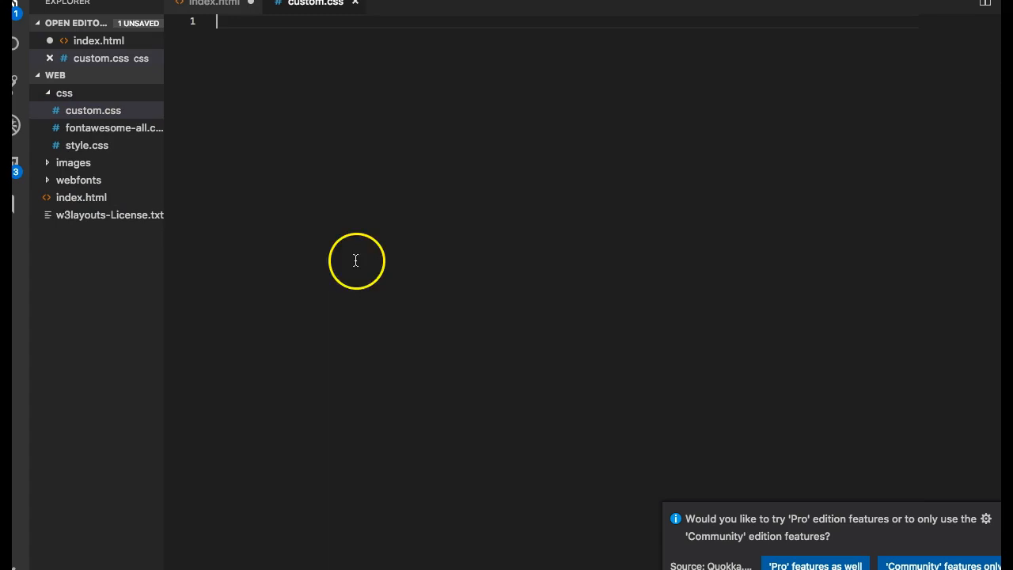
type("h1{")
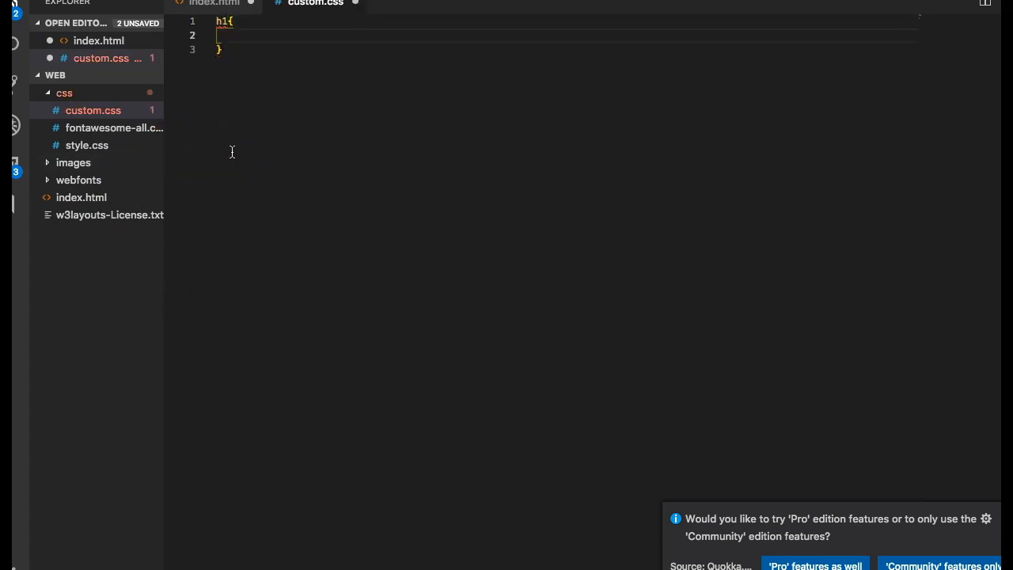
type("font-size: 30")
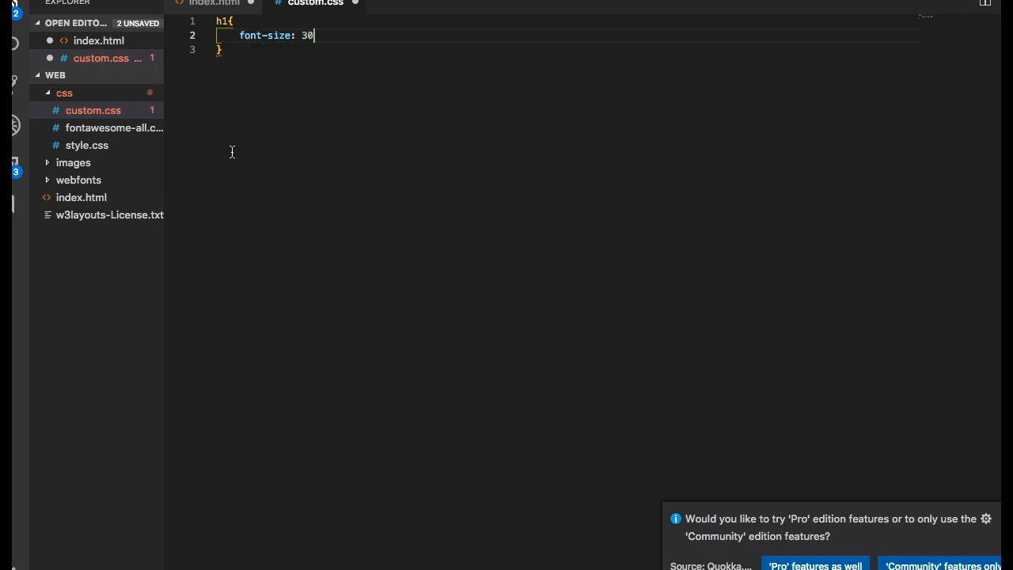
type("px;")
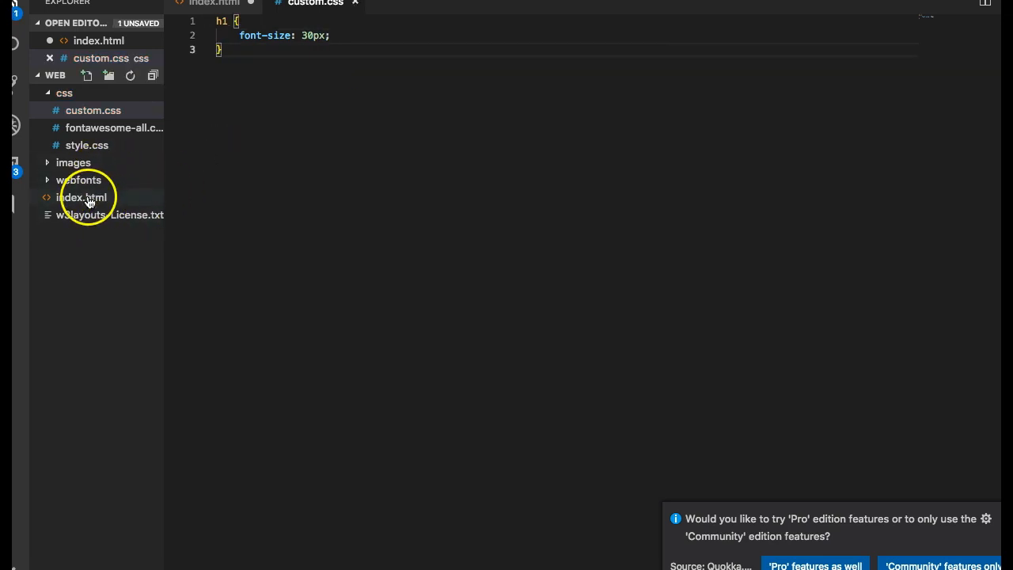
left_click(81, 197)
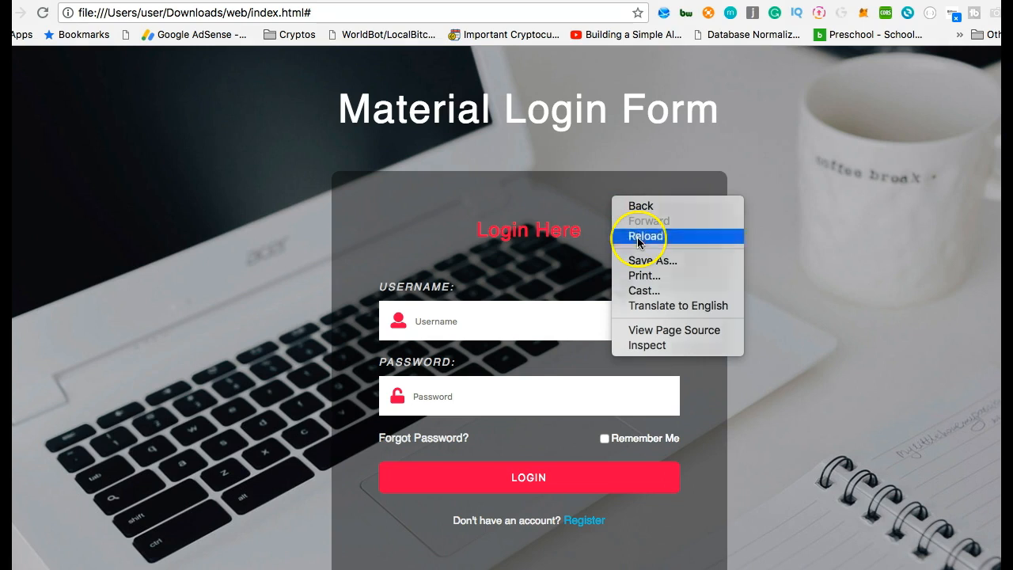
Step: Reload the login page in Chrome; the Login Here heading is still red
left_click(647, 235)
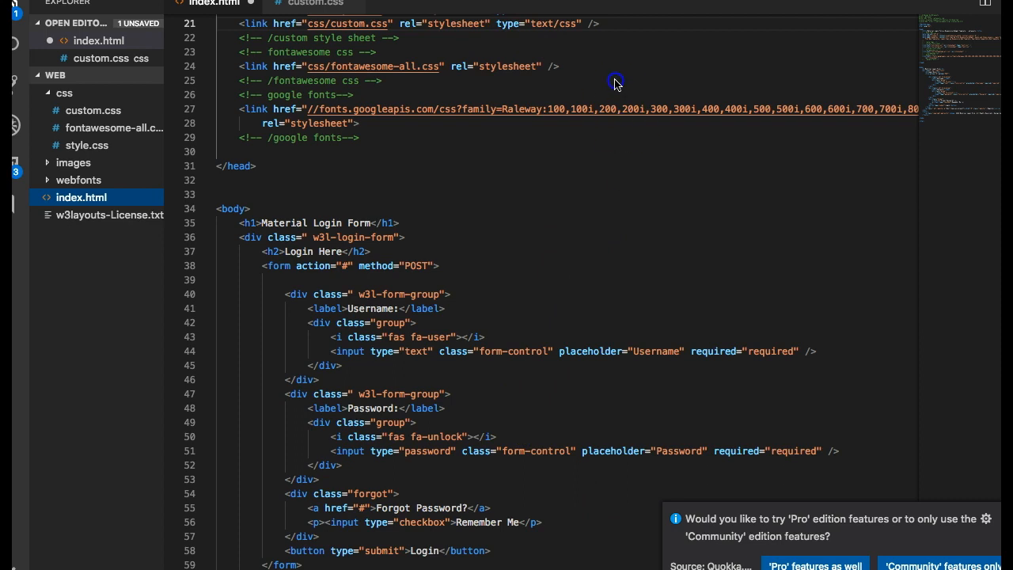
Step: Turn the custom.css rule into h2 { color: white; } and save it
scroll("down", 3)
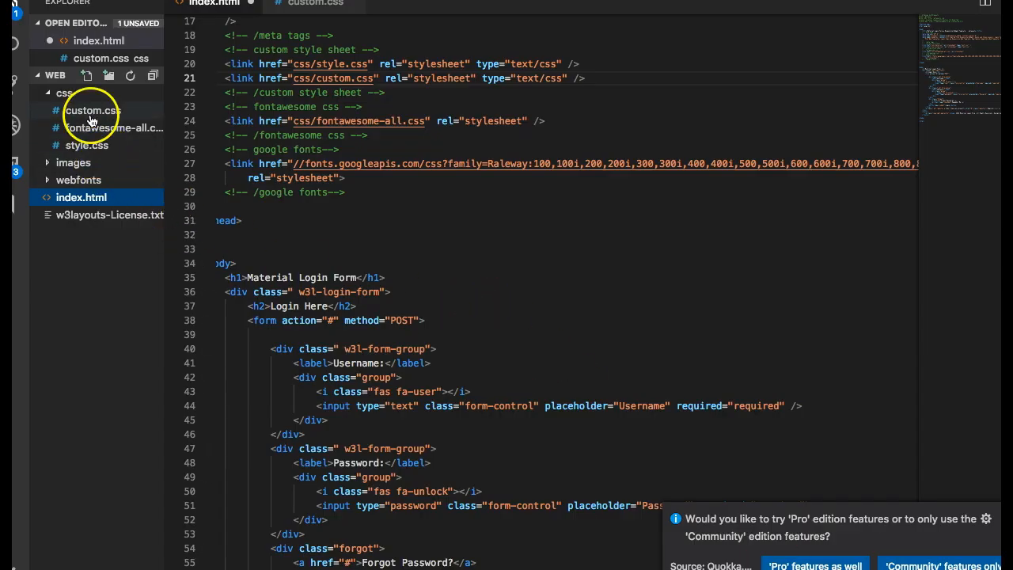
left_click(93, 109)
type("font-size: 30px;")
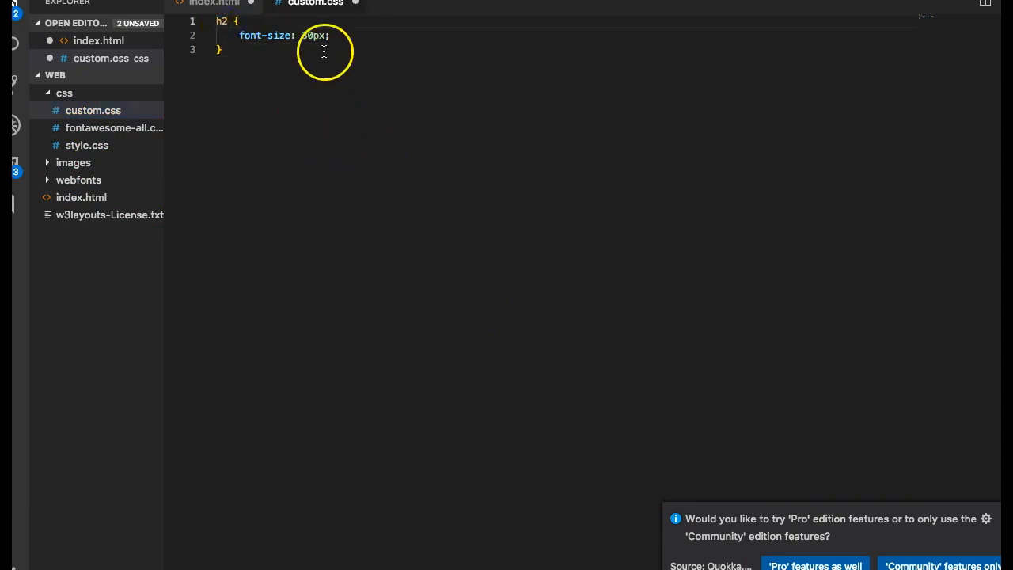
triple_click(277, 36)
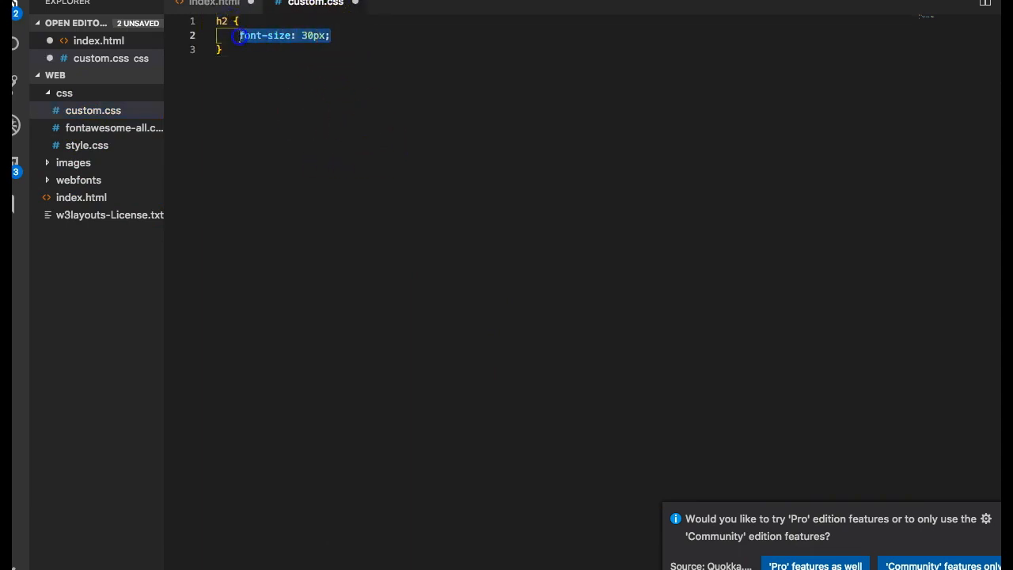
type("color: white")
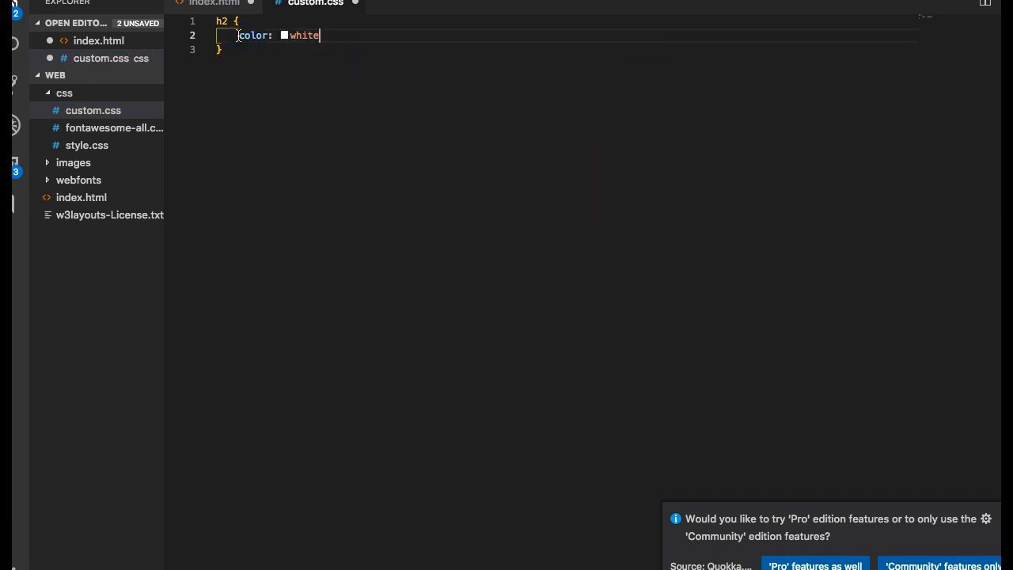
type(";")
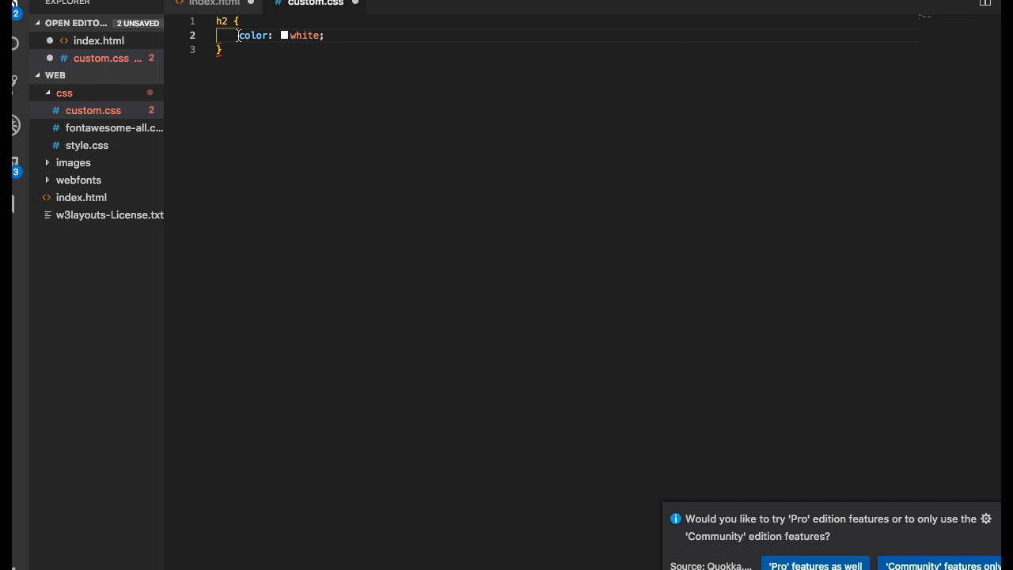
key("ctrl+s")
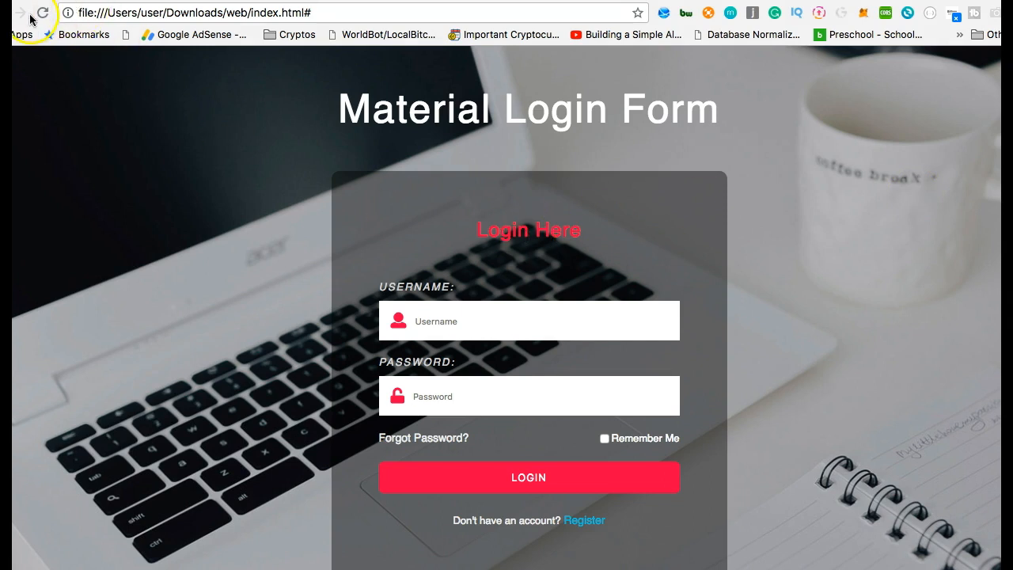
Step: Reload the page in Chrome and confirm Login Here now appears white
left_click(43, 13)
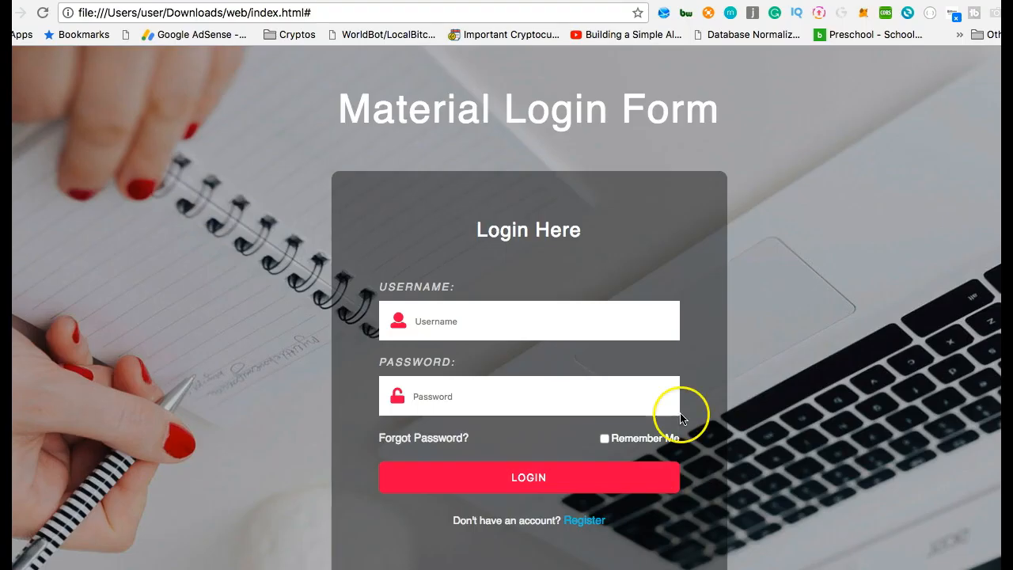
mouse_move(497, 220)
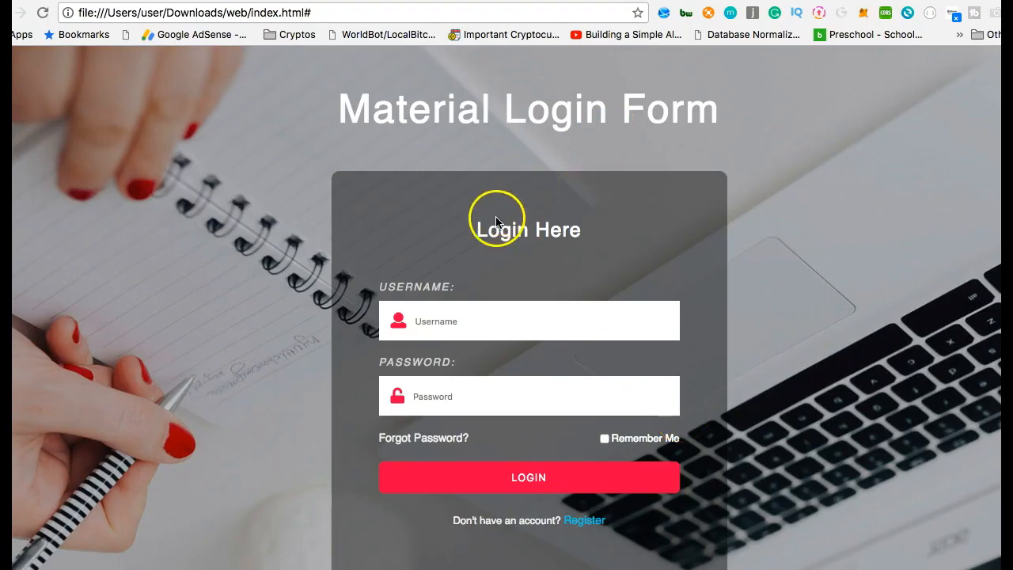
mouse_move(529, 246)
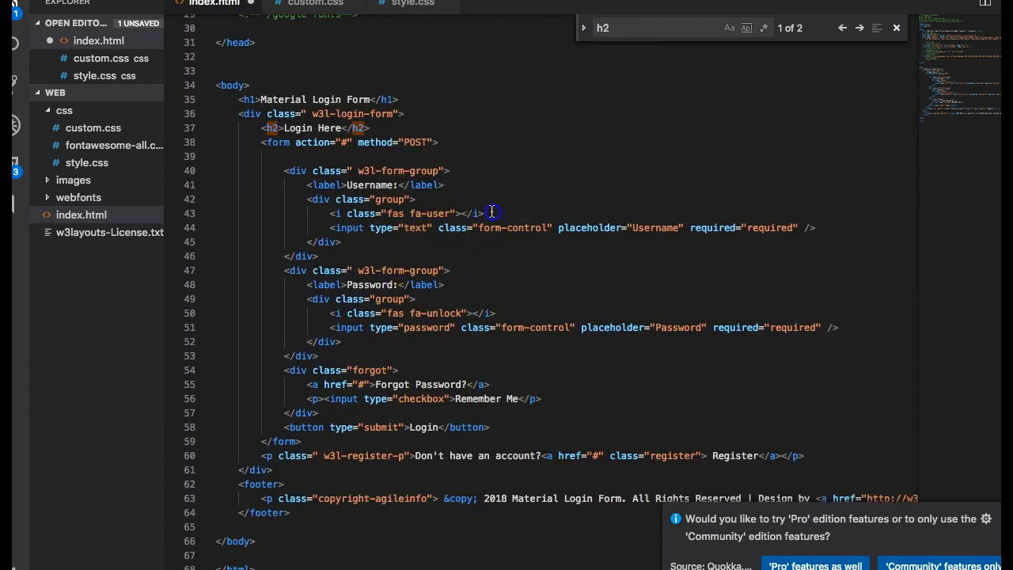
triple_click(396, 213)
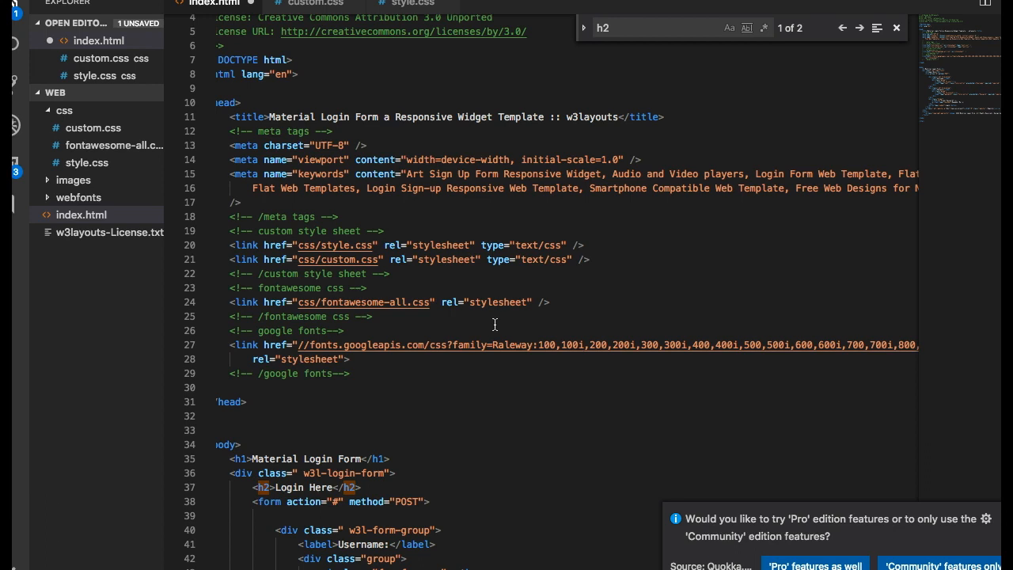
mouse_move(739, 302)
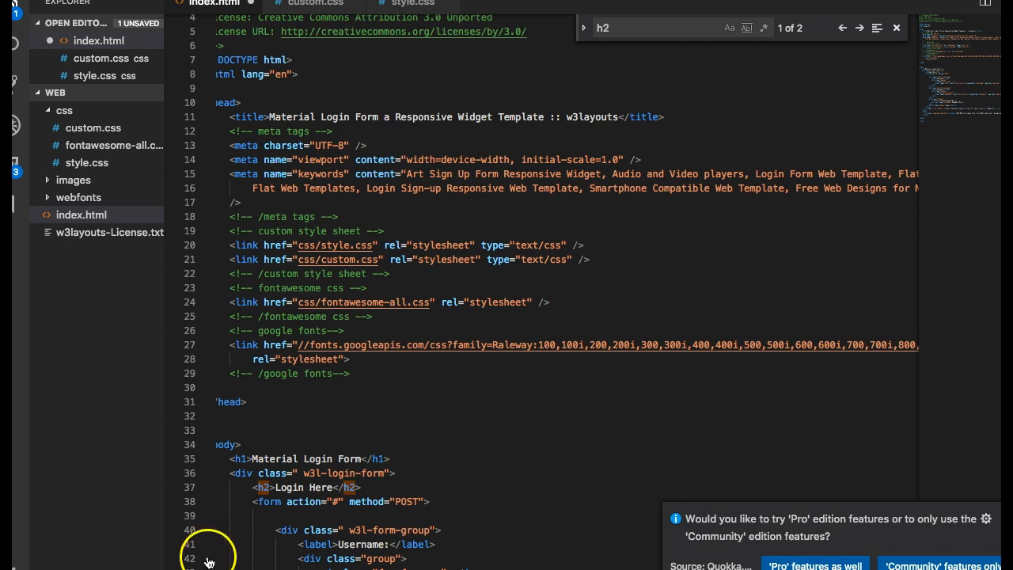
mouse_move(684, 534)
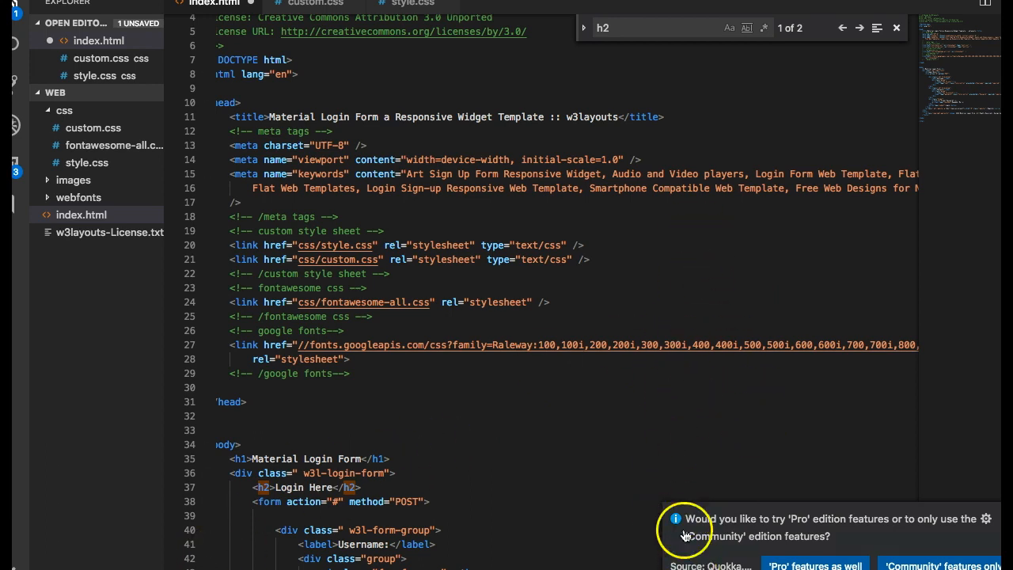